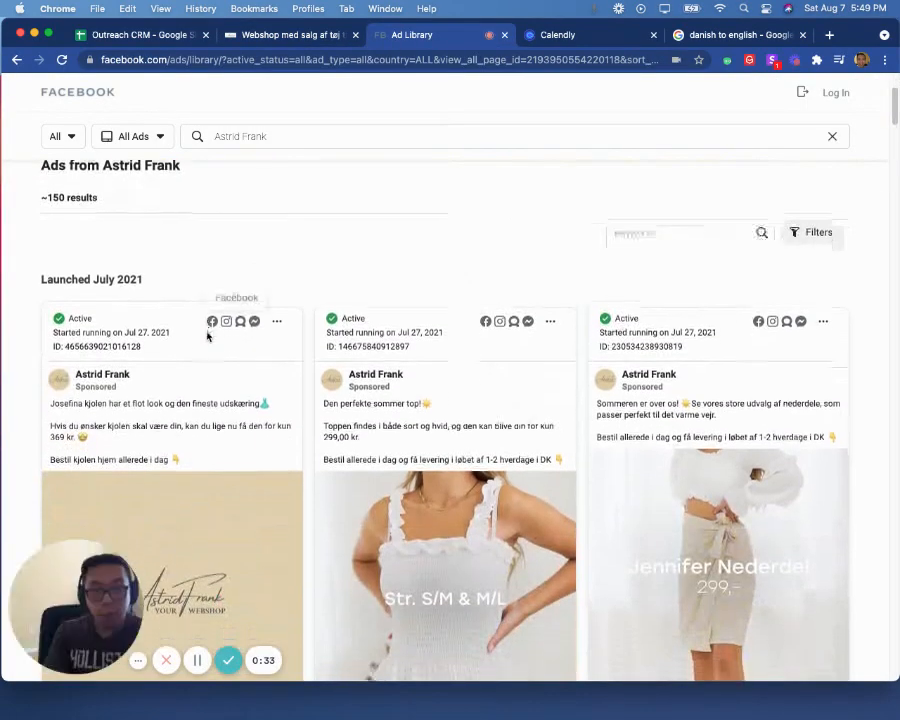
Scroll down through the Astrid Frank ad listings in Facebook Ad Library
scroll(down, 3)
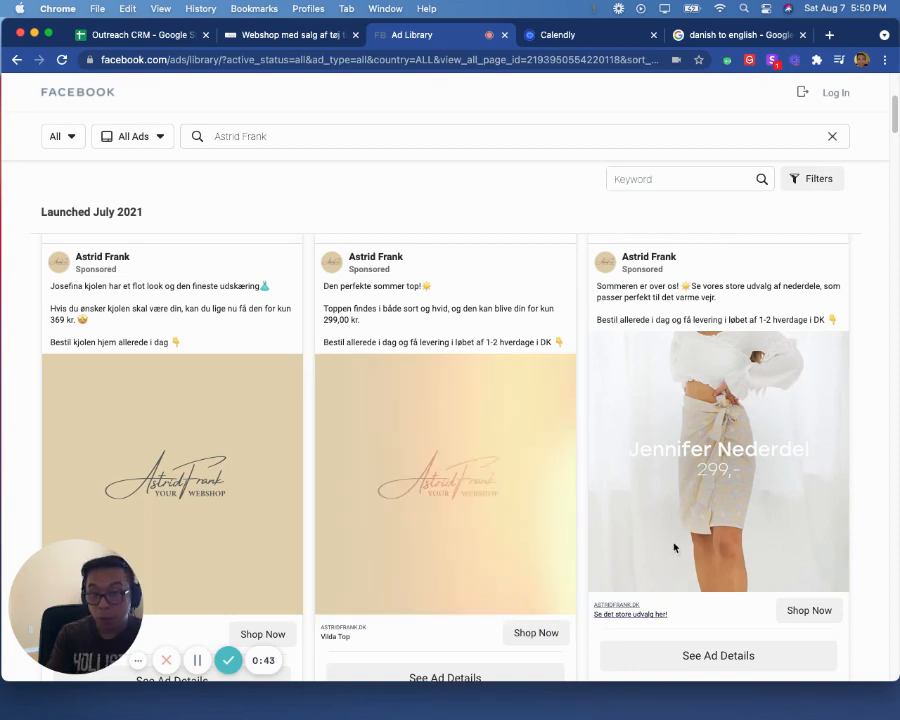
scroll(down, 3)
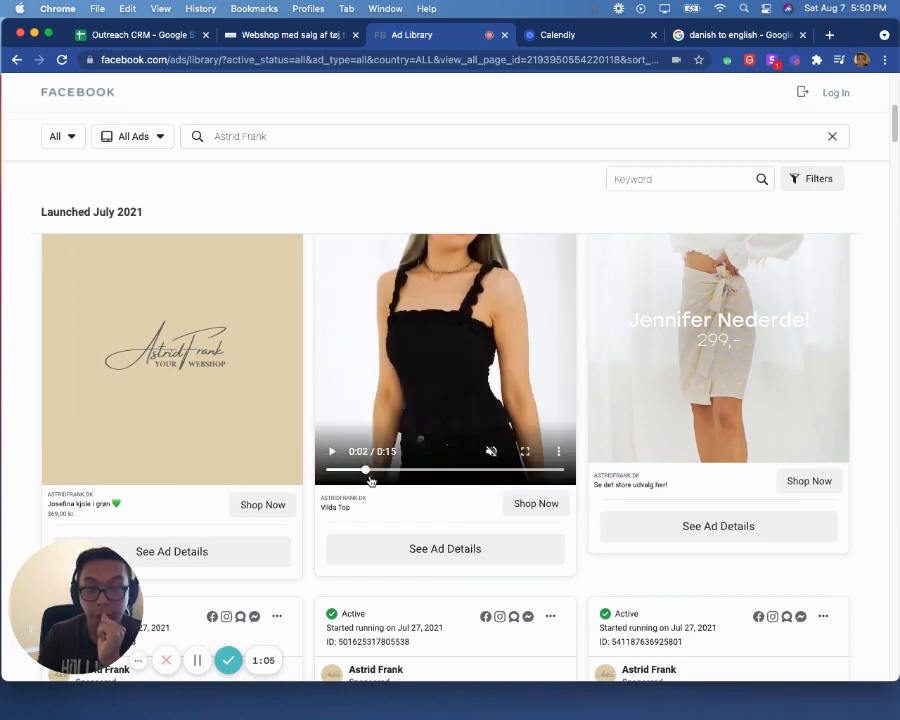
scroll(down, 3)
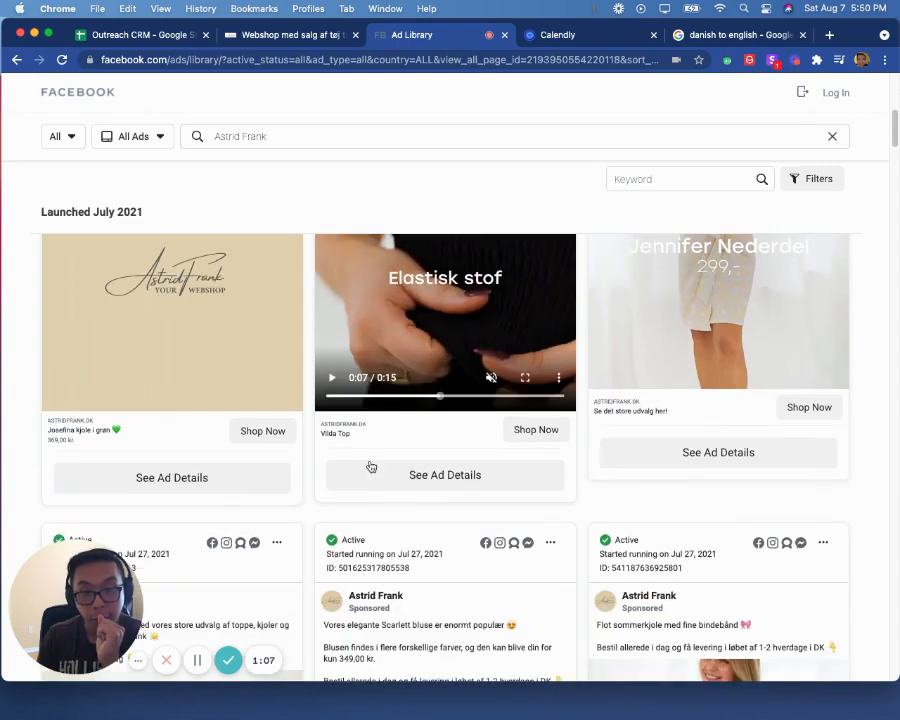
scroll(down, 3)
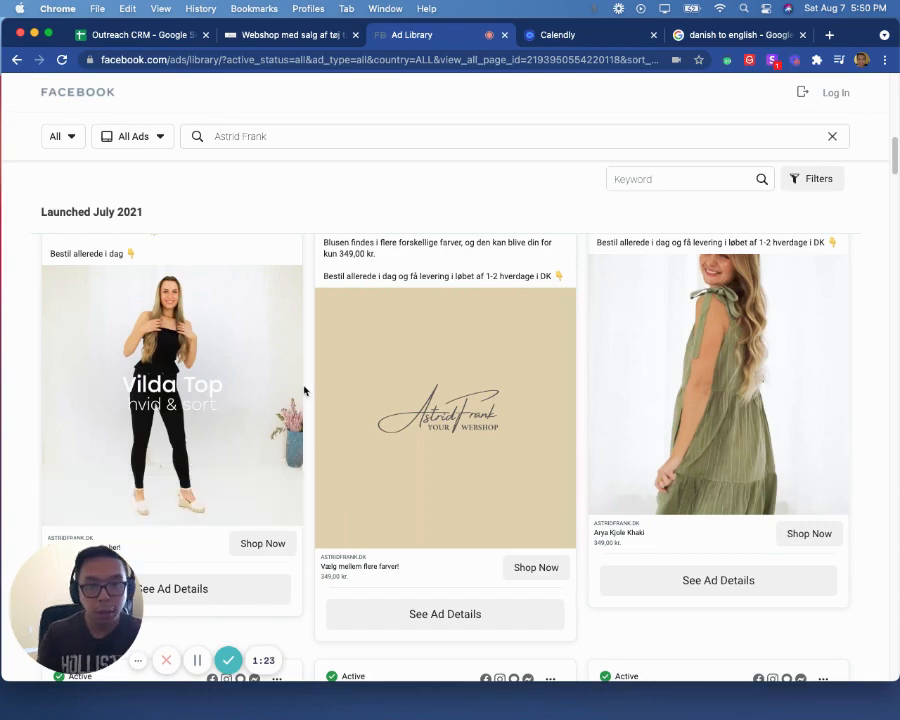
scroll(down, 3)
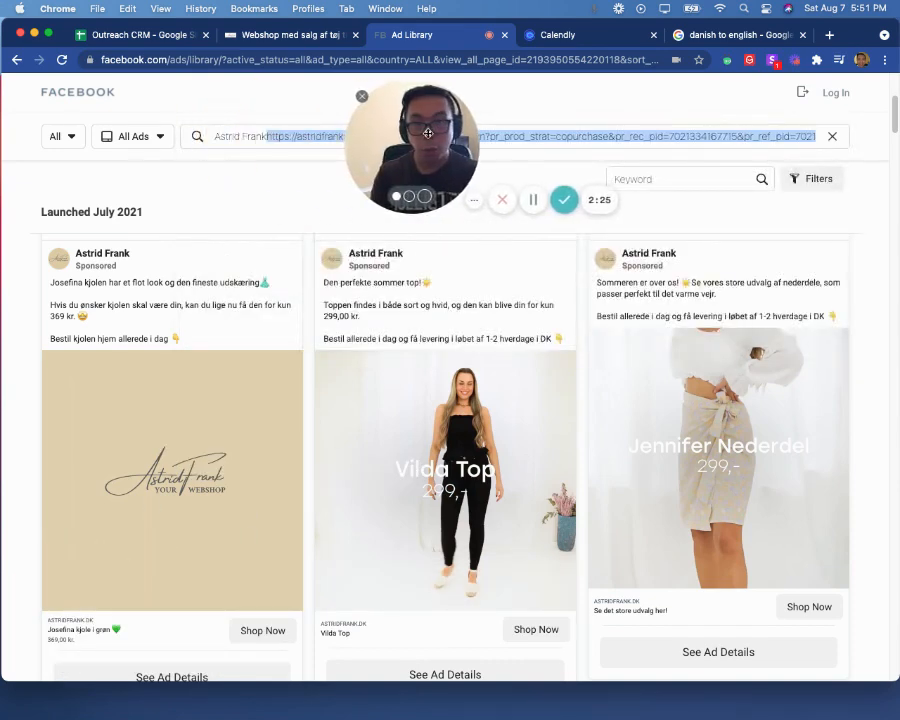
Scroll the ad and open its Arya Kjole Khaki product link in a new tab
scroll(down, 3)
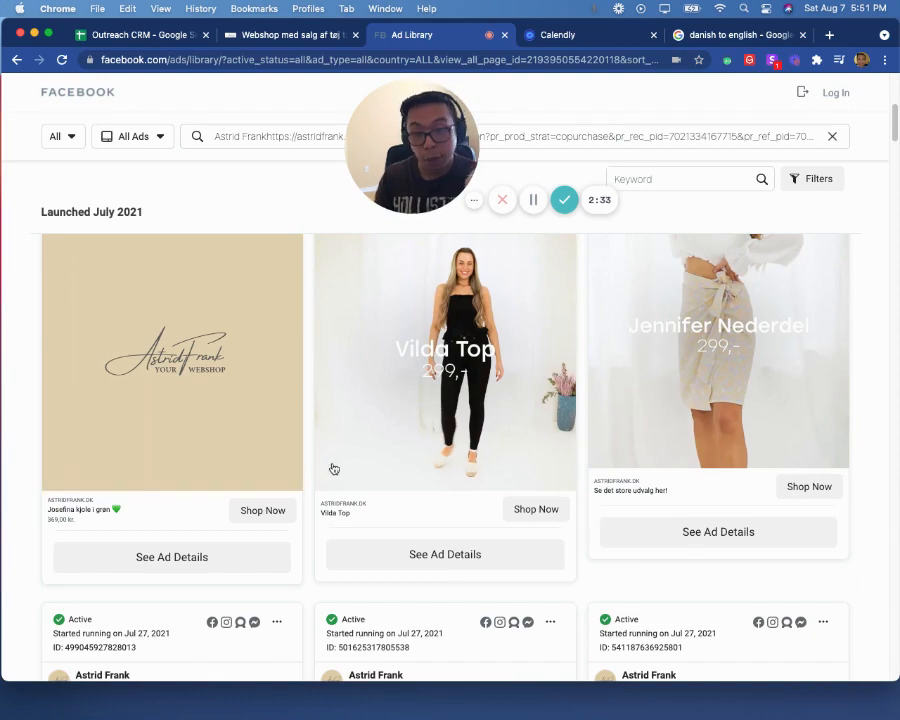
click(829, 35)
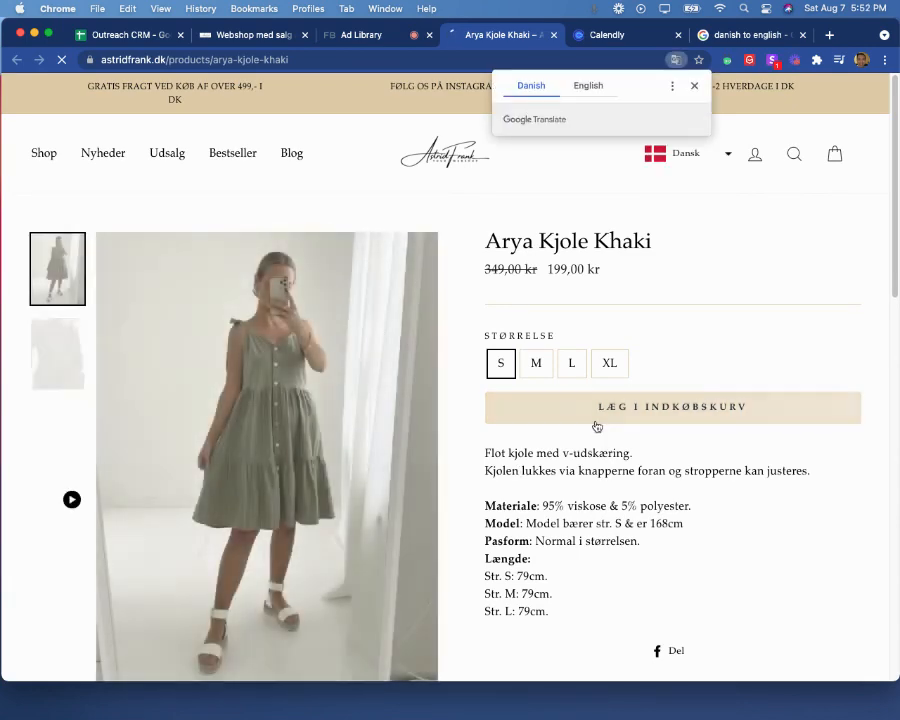
Dismiss the translation offer and add the size S Arya Kjole Khaki to the cart
click(694, 85)
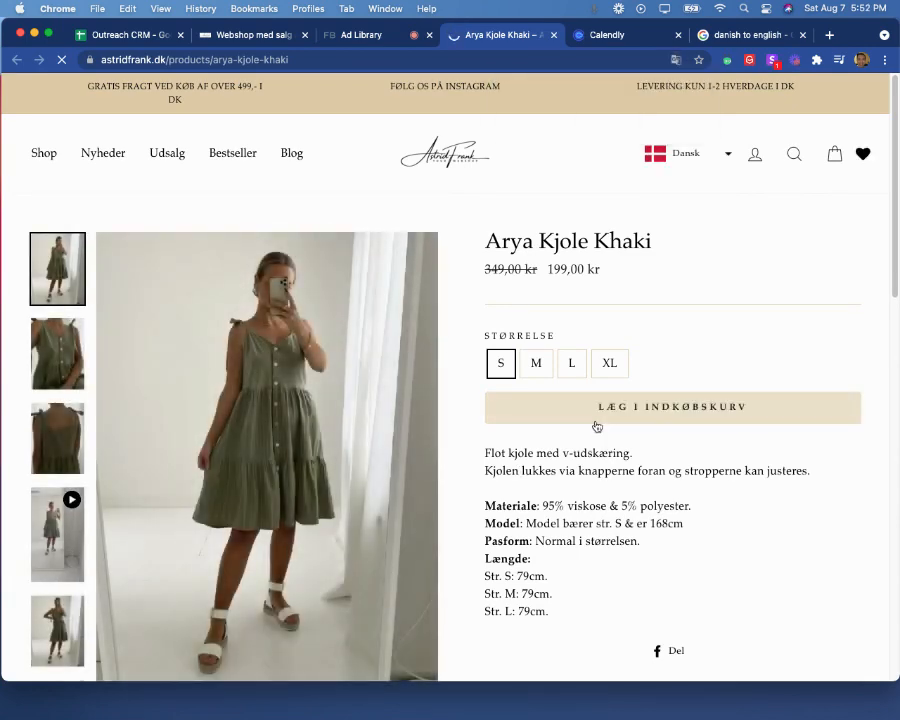
click(672, 406)
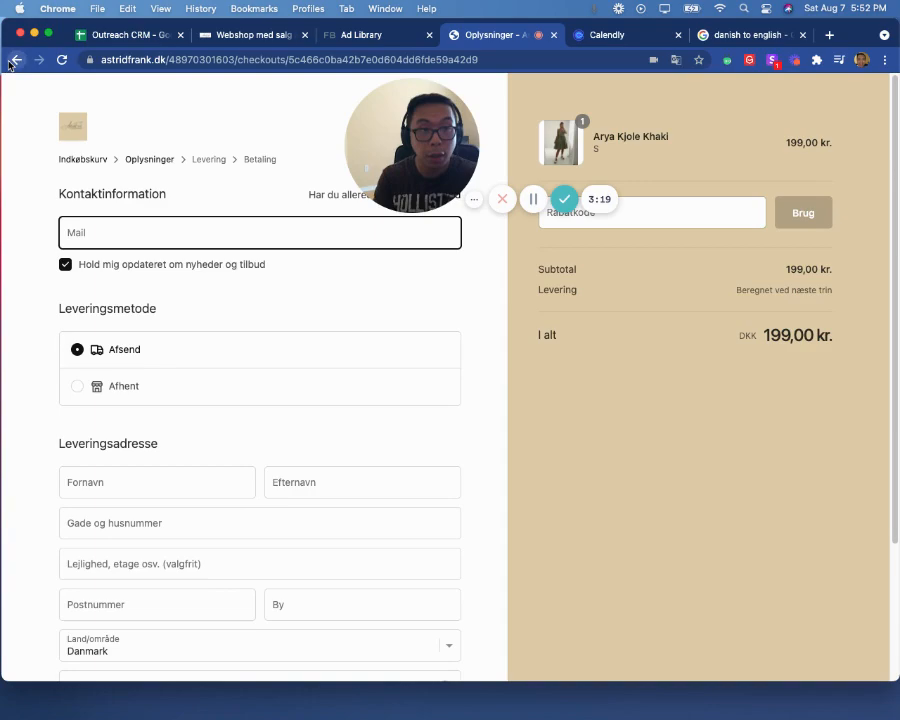
Go back from checkout to the Arya Kjole Khaki page and scroll up it
click(16, 60)
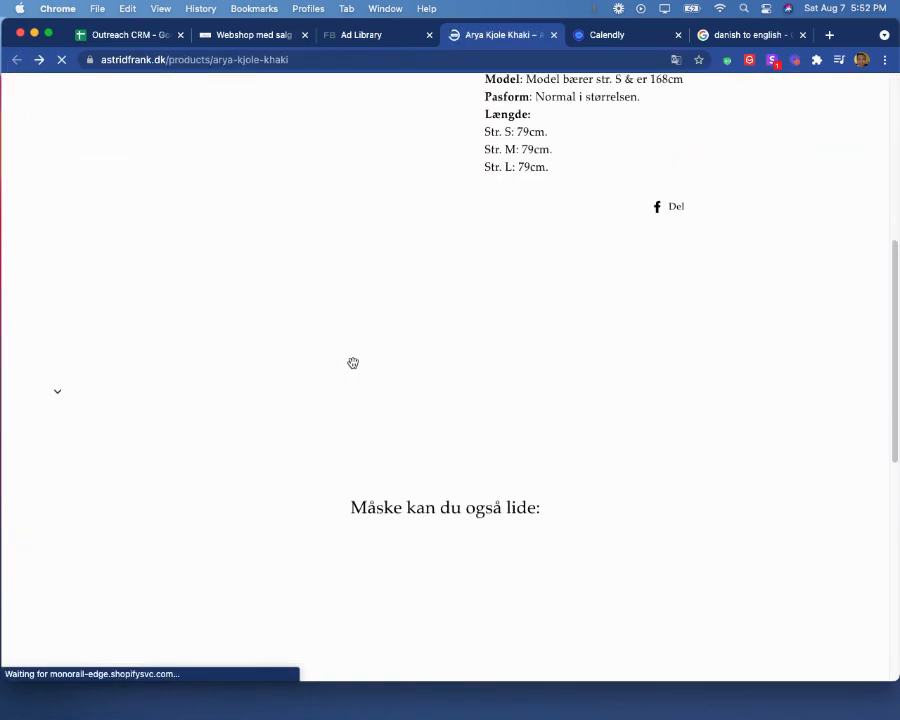
scroll(up, 3)
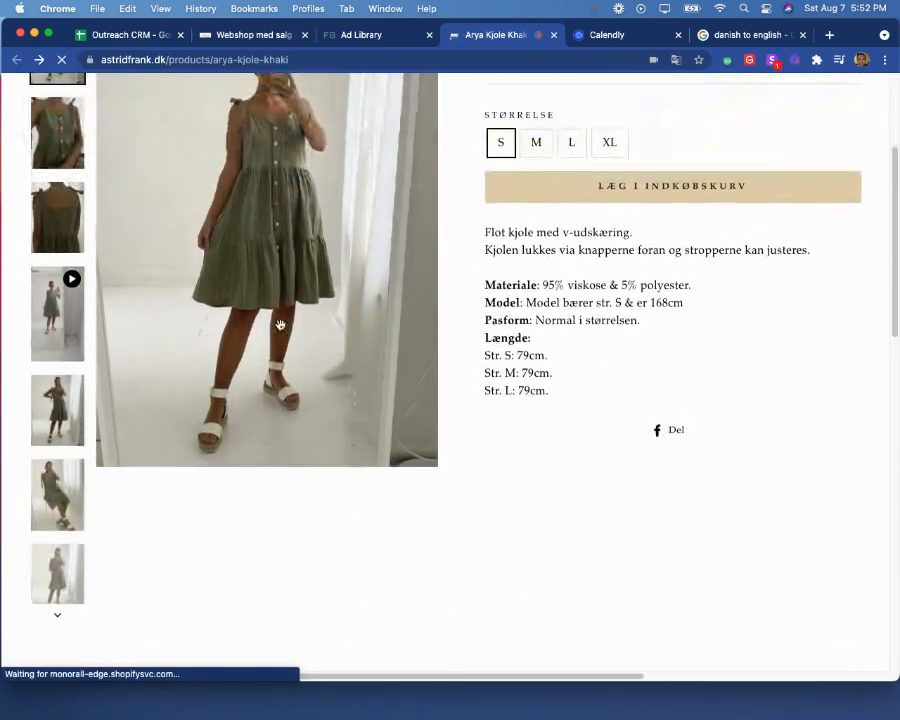
scroll(up, 3)
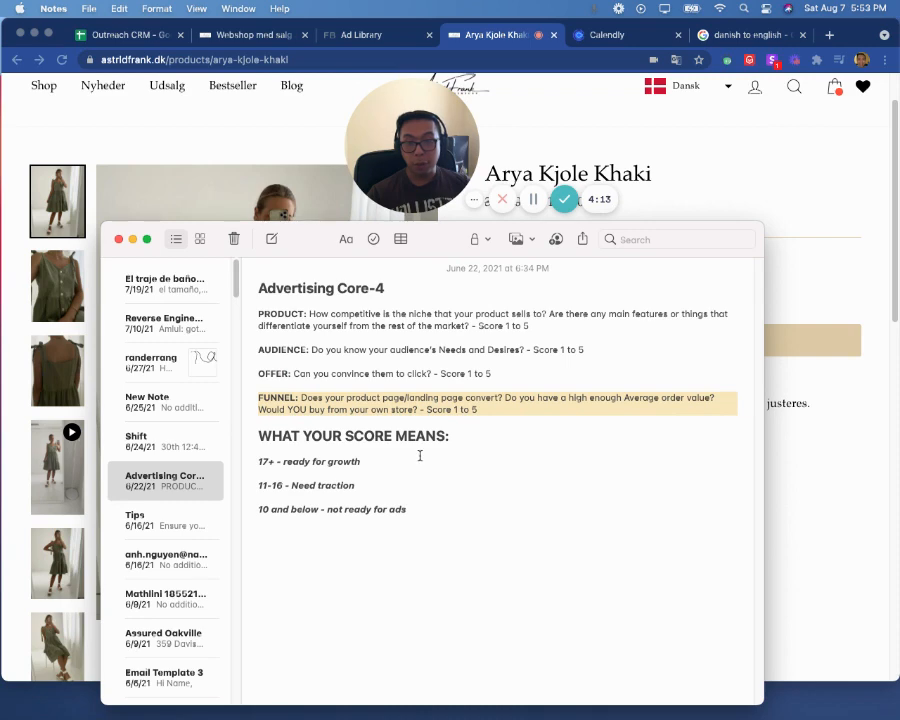
mouse_move(464, 521)
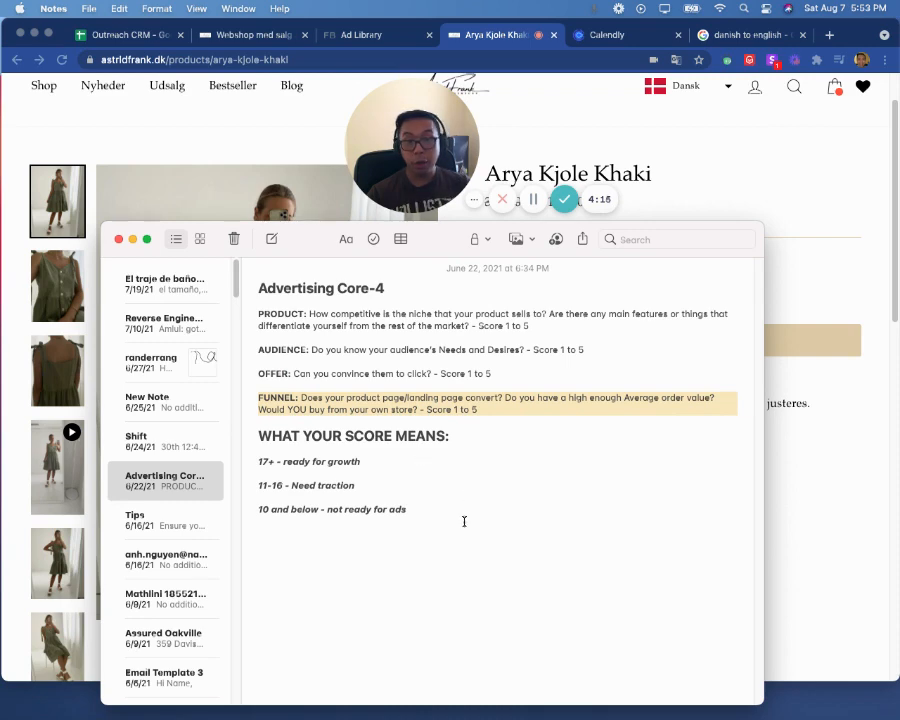